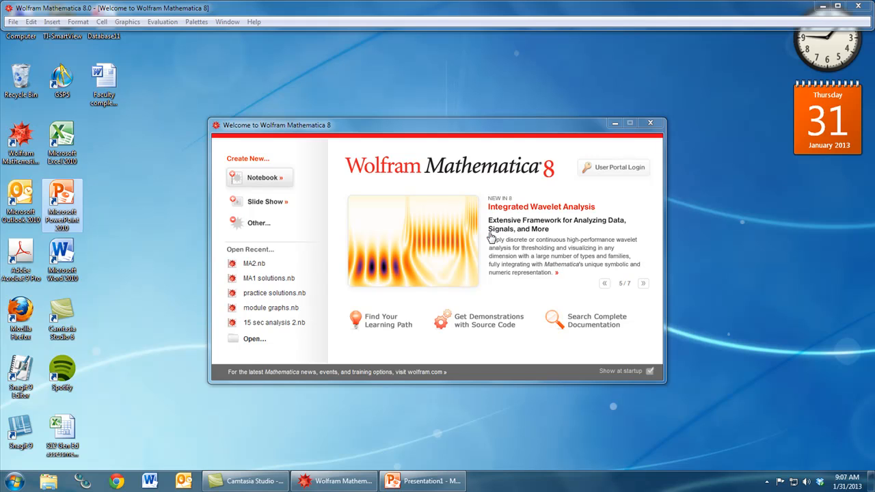
mouse_move(257, 167)
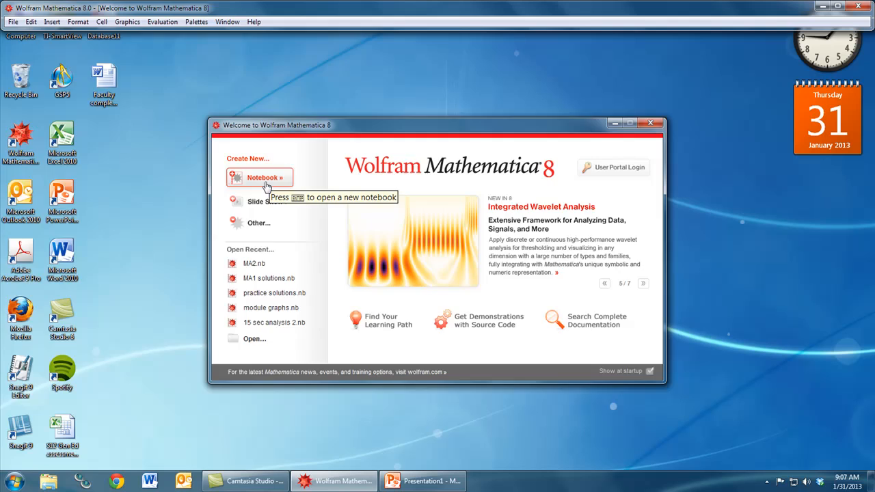
Create a new blank notebook from the Welcome screen
click(260, 178)
text(2 +)
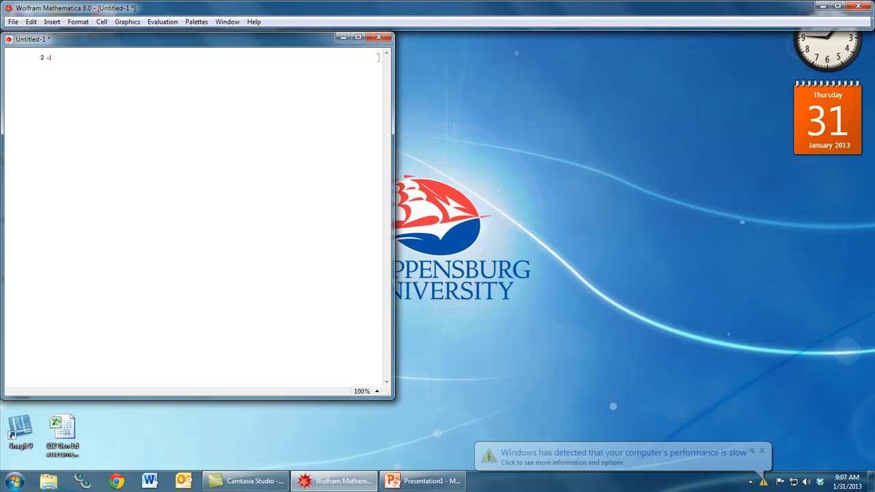
Finish the first input cell so it reads 2 + 2
text(2)
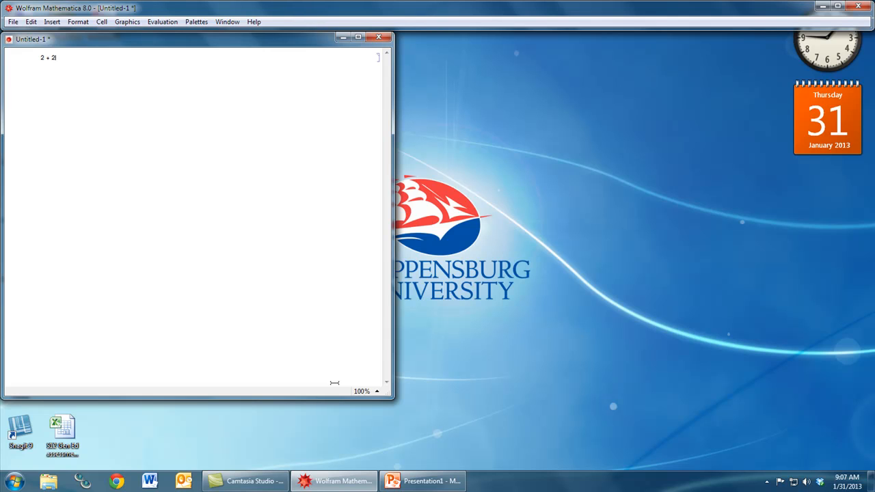
mouse_move(372, 396)
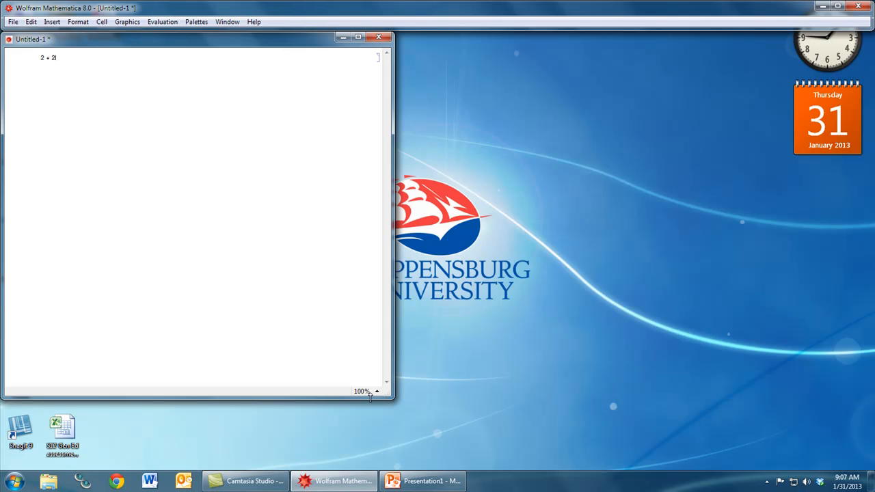
Set the notebook magnification to 200% before evaluating 2 + 2
click(377, 391)
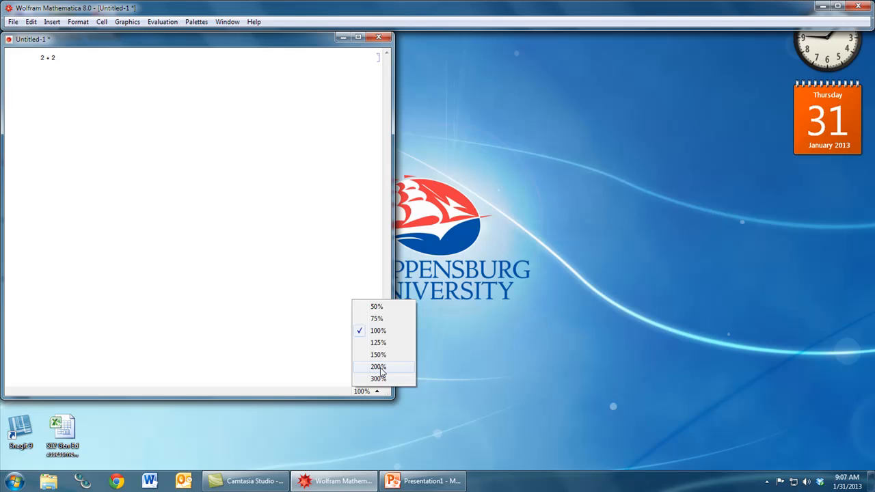
click(377, 366)
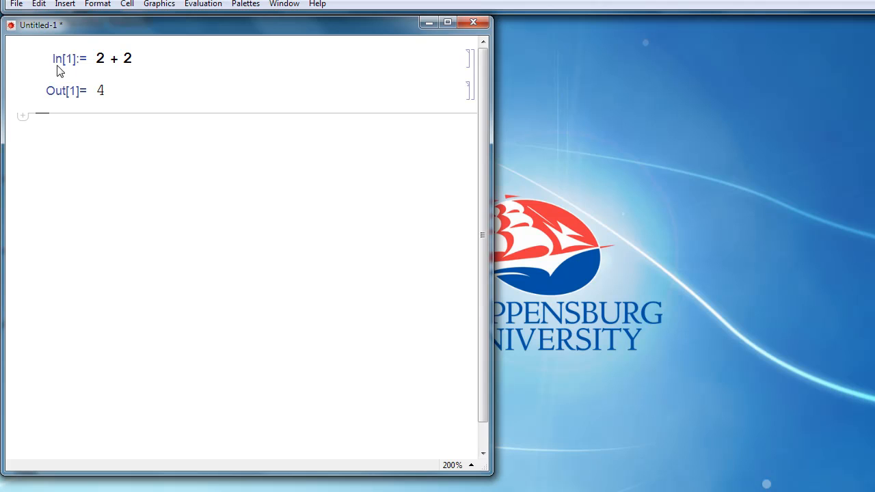
mouse_move(59, 101)
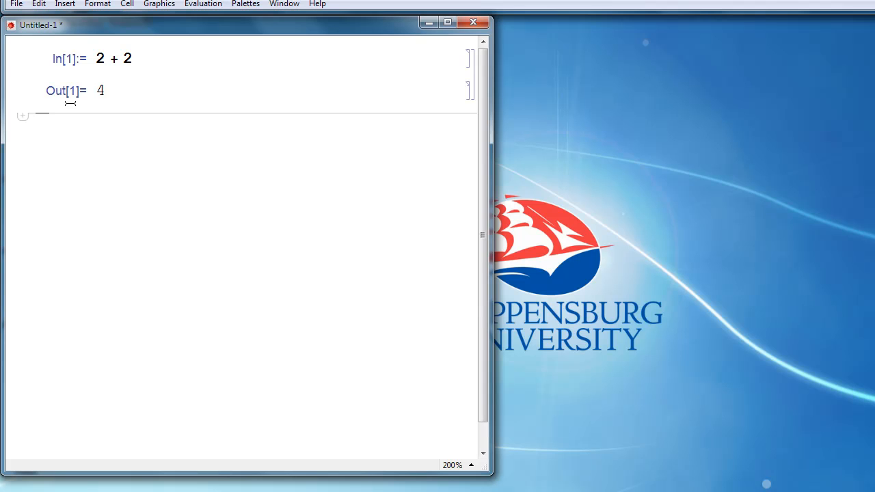
Evaluate Cos[Pi] to get -1, then start a new Sqrt[ input
text(Cos)
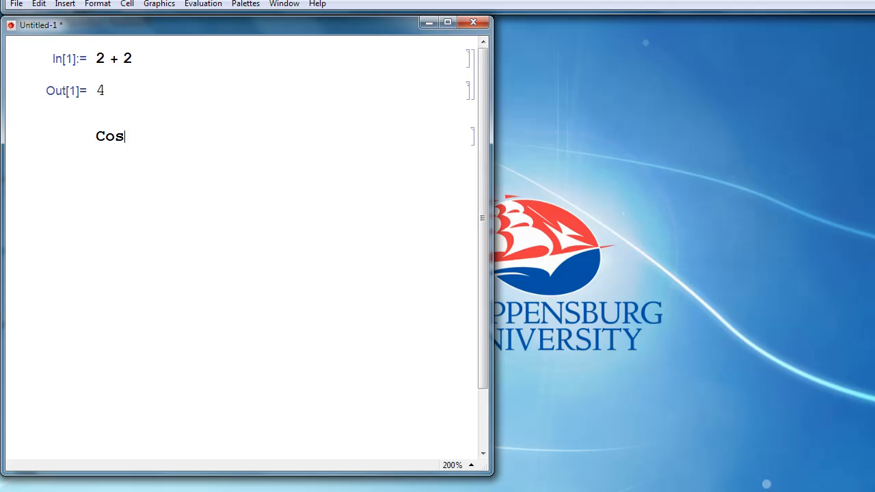
text([)
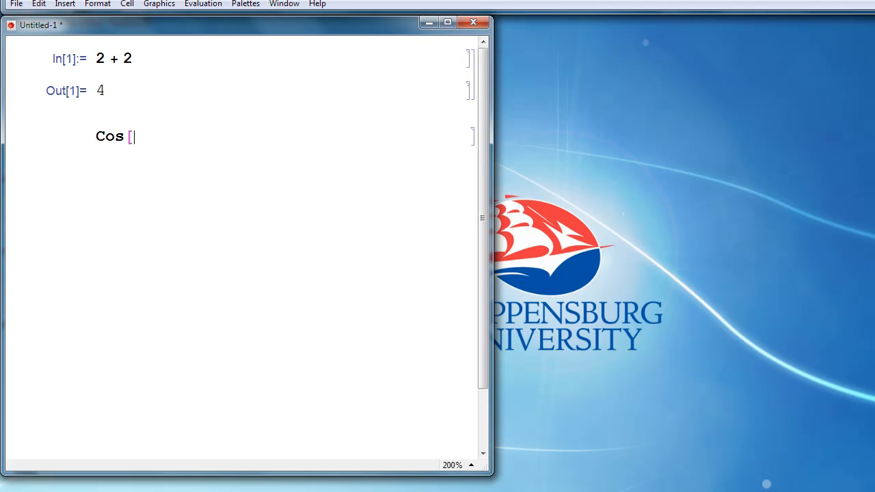
text(Pi)
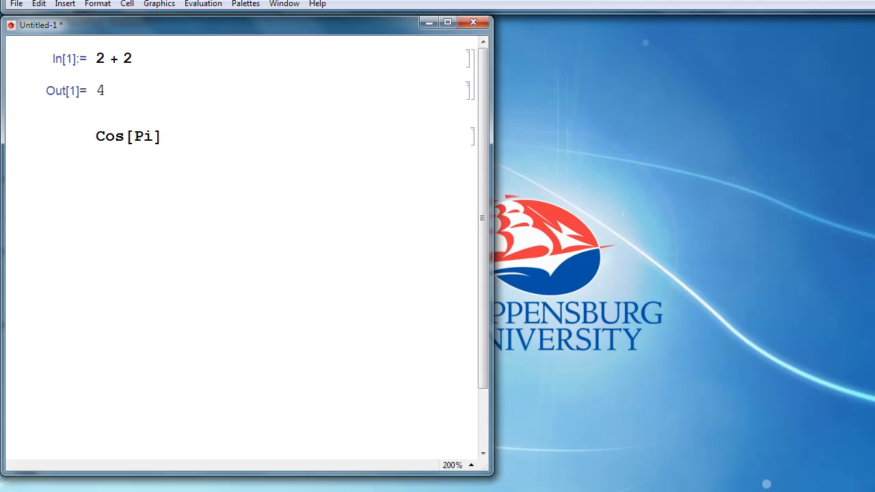
click(162, 137)
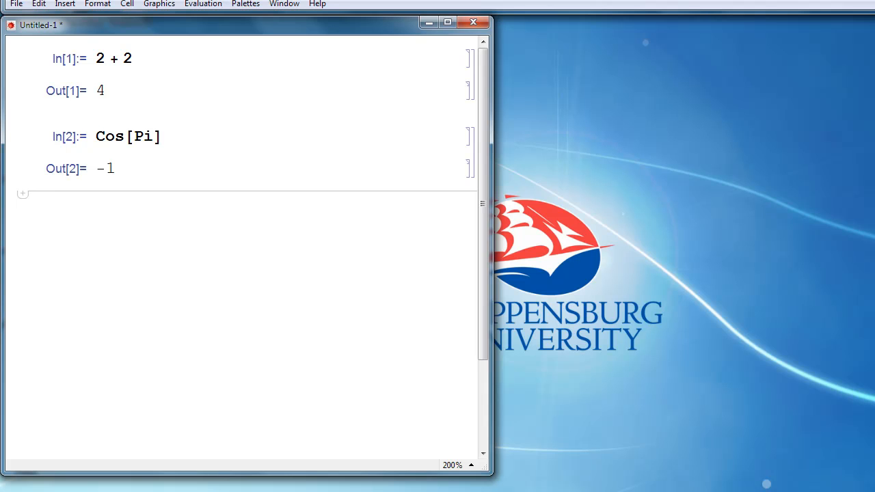
text(Sqrt[)
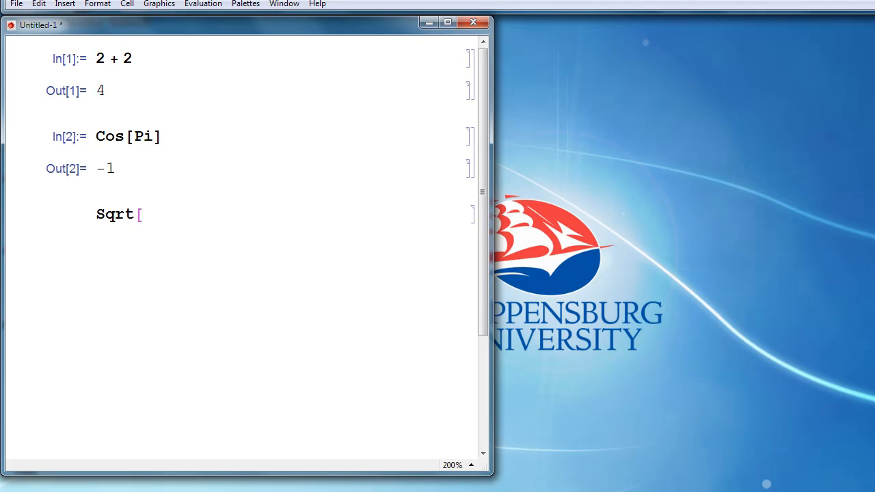
Evaluate Sqrt[100] to get 10 and begin the next input with a parenthesis
text(100])
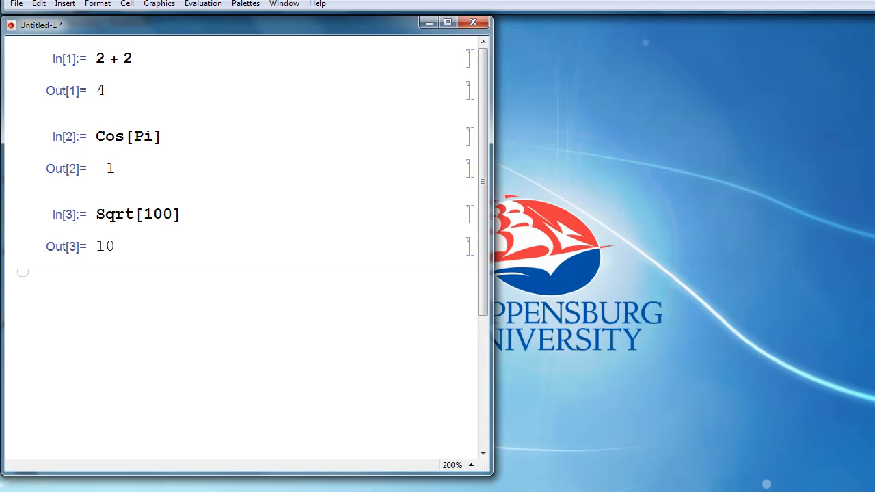
text(()
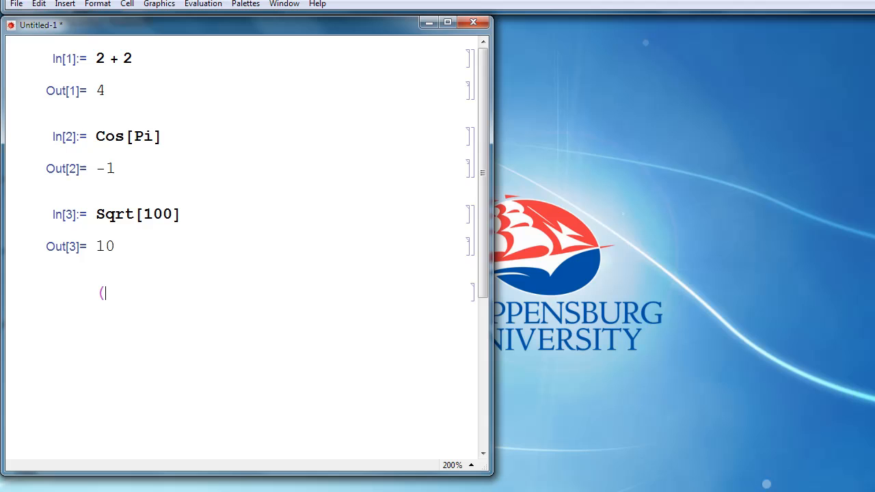
Evaluate (Cos[Pi] + Sin[Pi]) / 2 giving -1/2, then enter Sqrt[2] for the exact √2
text(Cos[P)
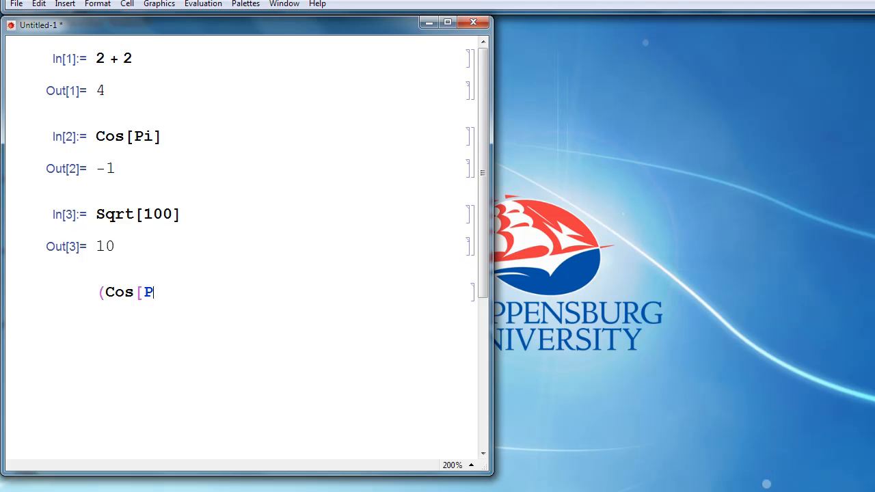
text(i] + Sin)
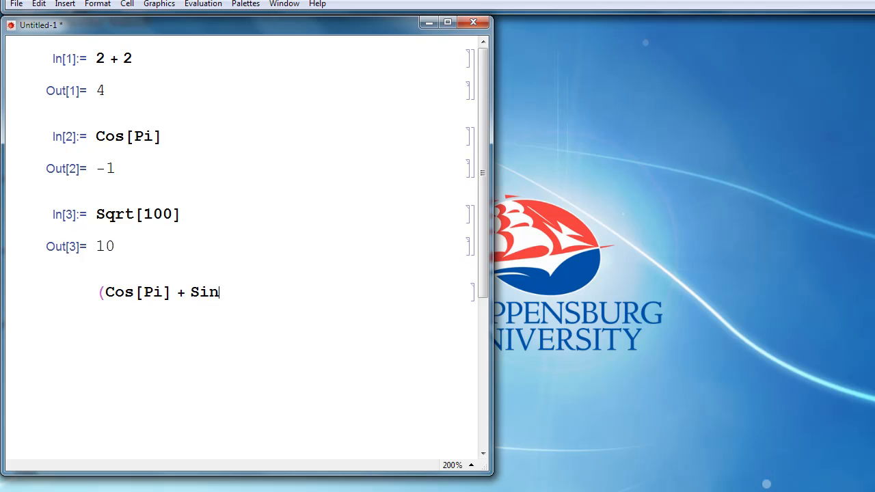
text([Pi]))
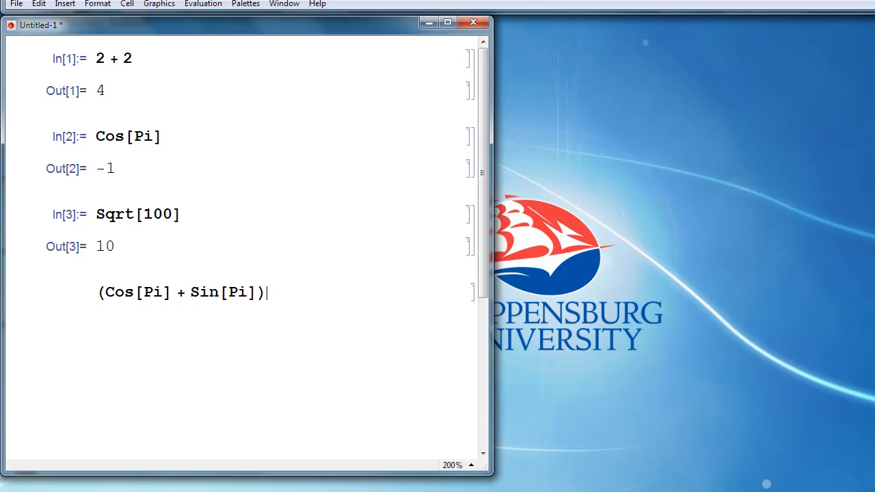
text(/ 2)
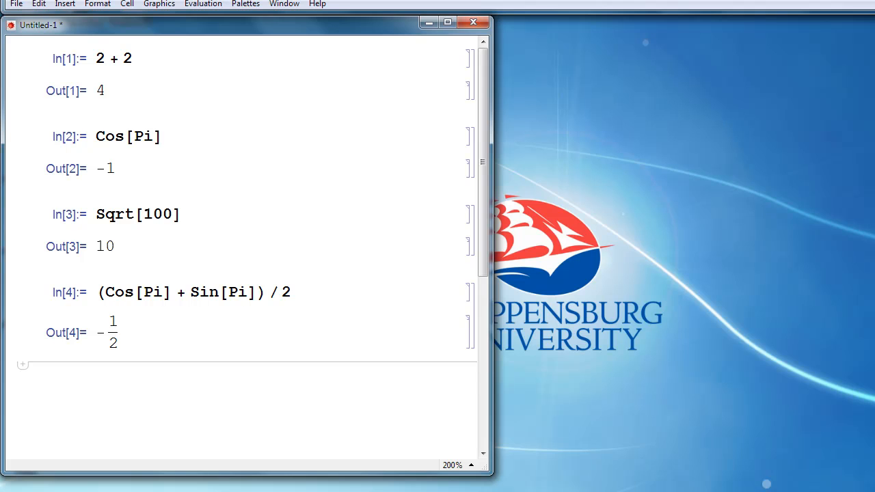
text(Sqrt[2)
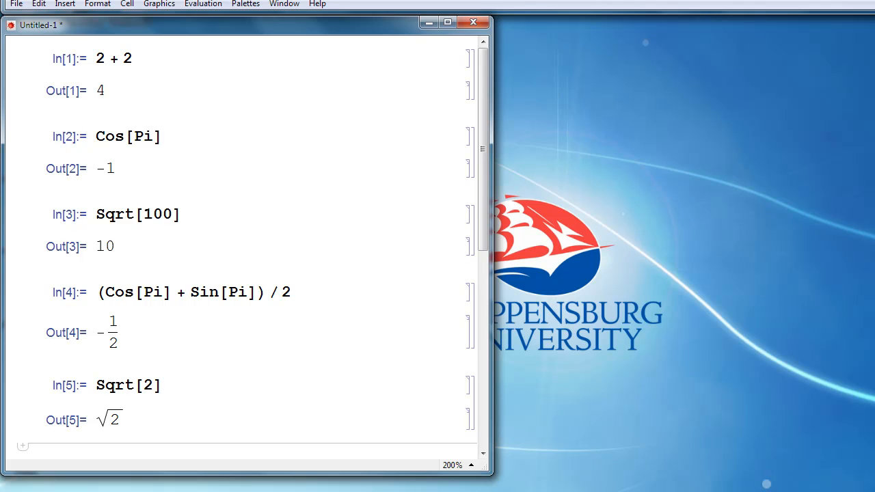
Enter N[Sqrt[2]] to get the decimal approximation 1.41421
scroll(down, 3)
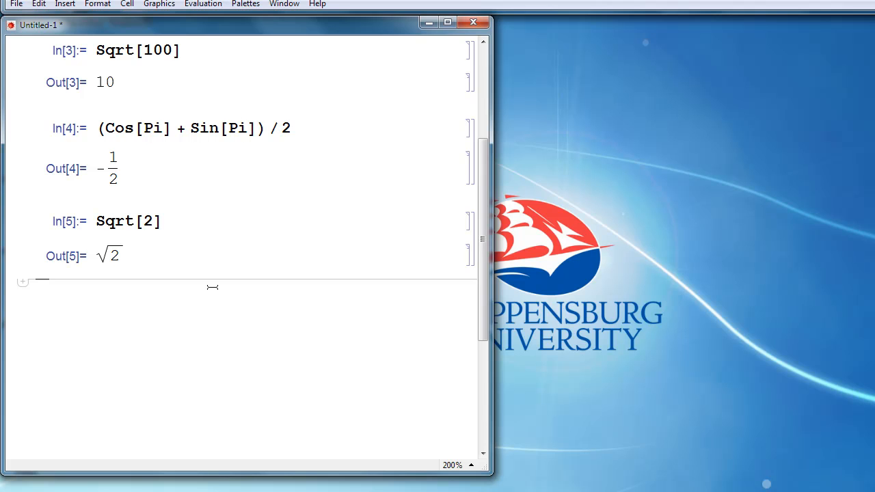
text(N)
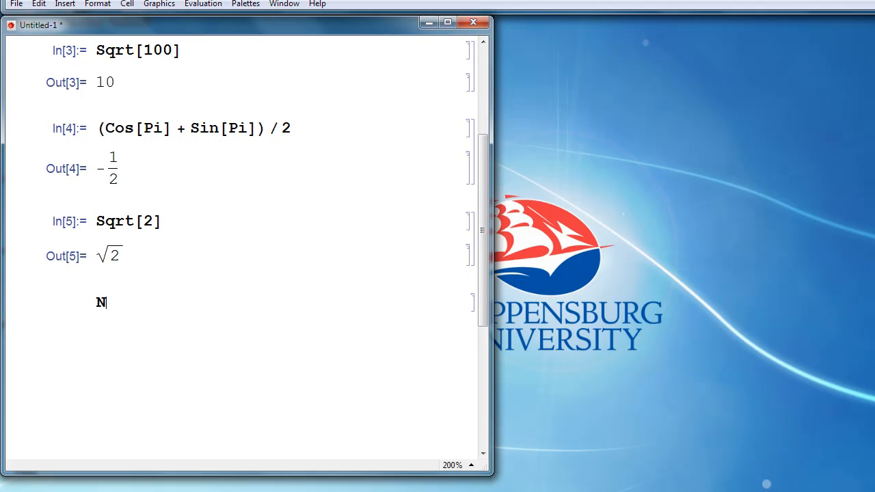
text([Sqrt)
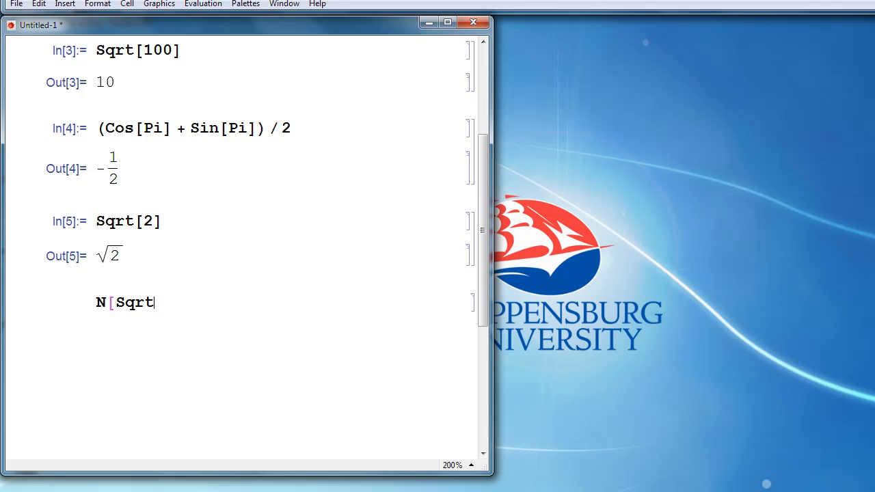
text([2)
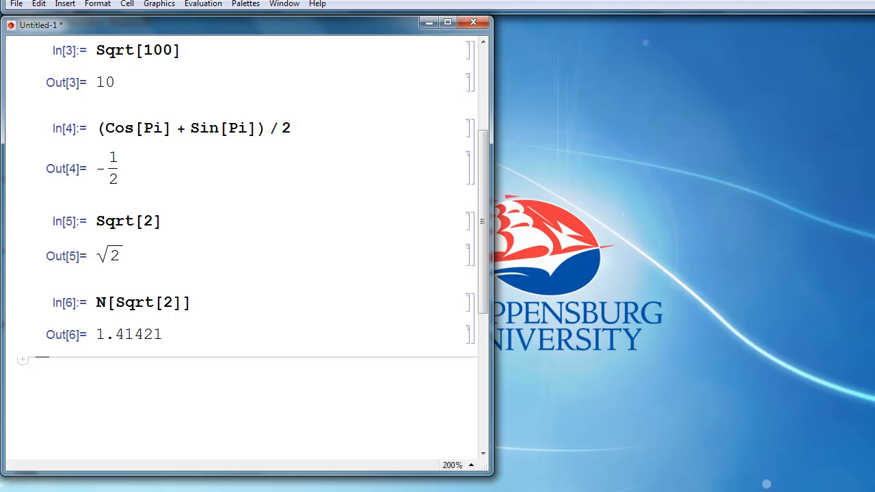
Evaluate N[Sqrt[2], 20] to get 1.4142135623730950488
text(N[)
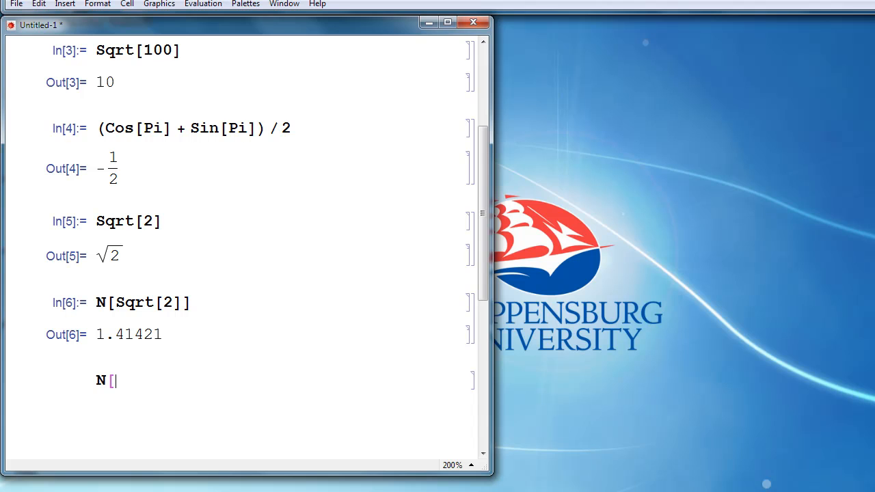
text(Sqrt[2])
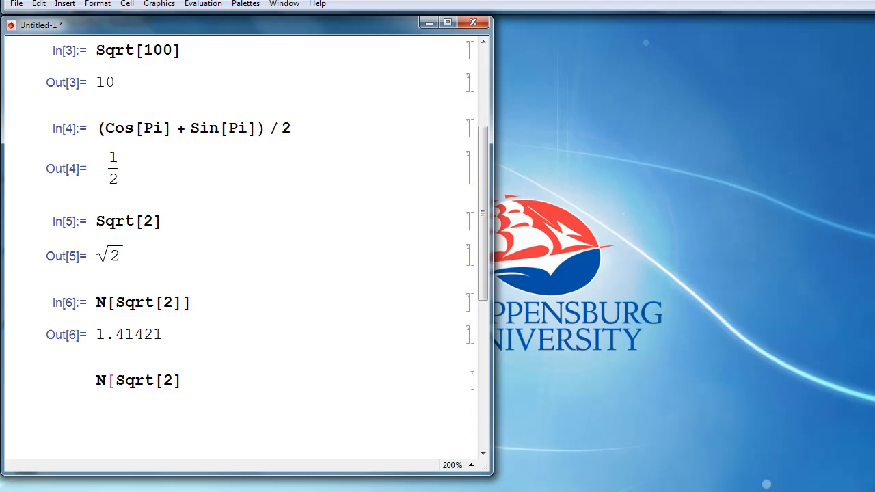
text(,)
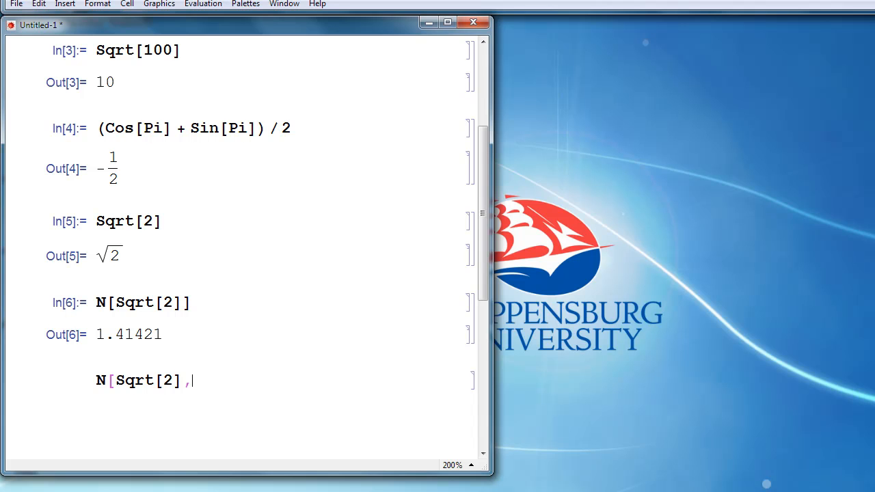
text(20)
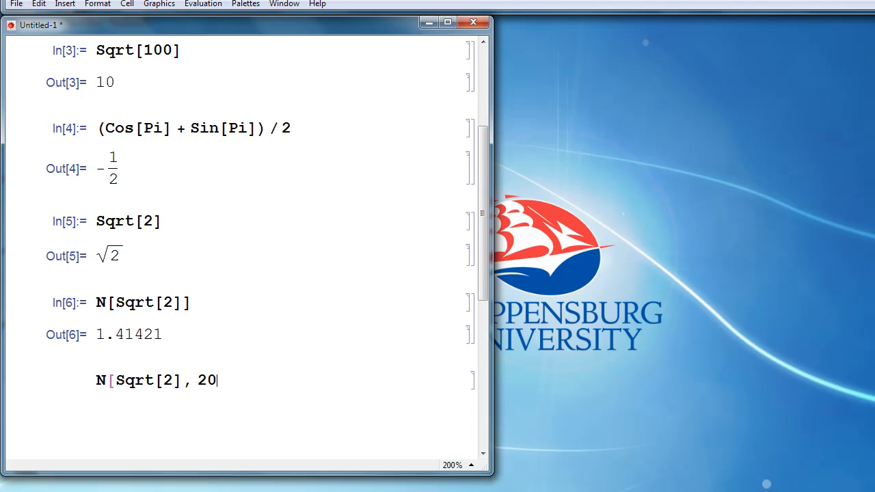
text(])
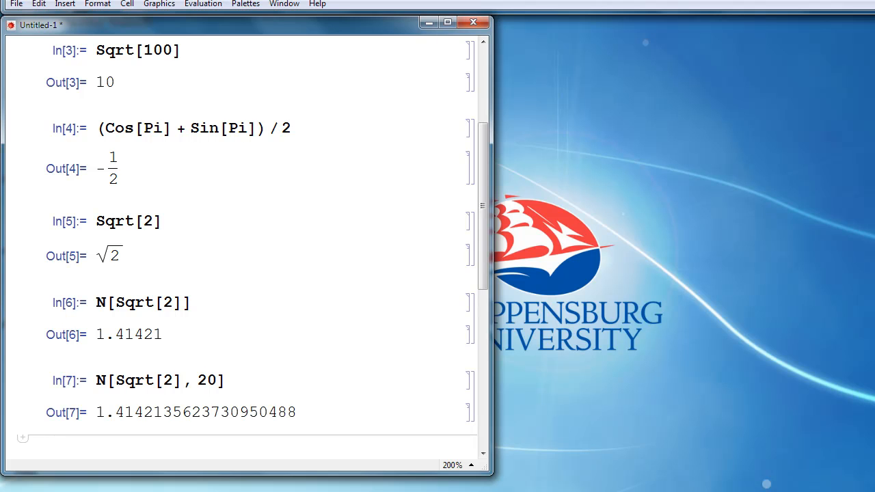
click(48, 437)
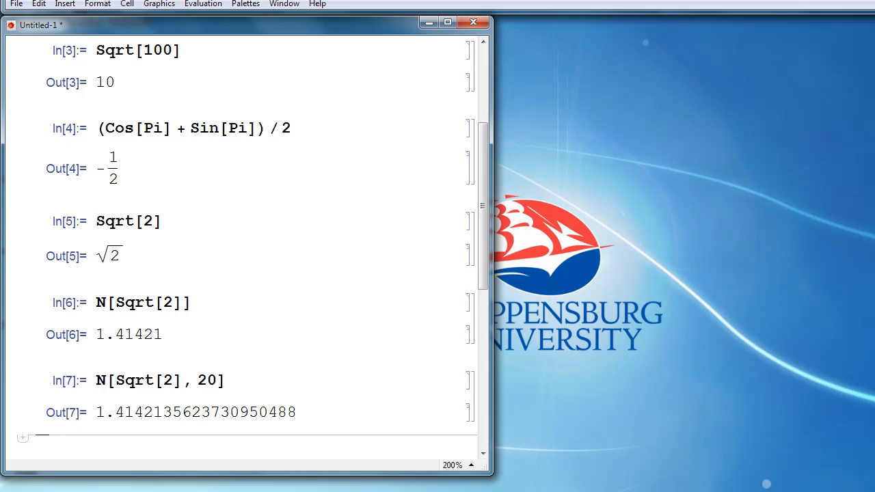